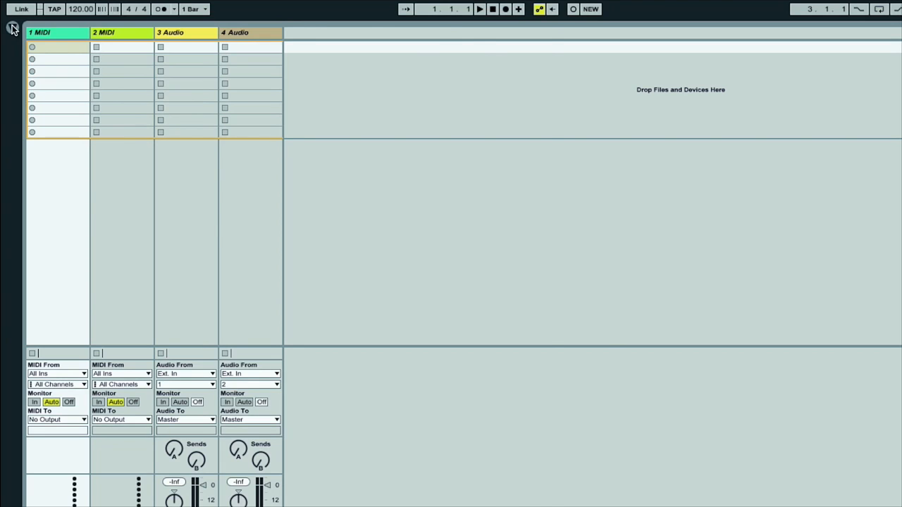
Load Ripple, Trancebot and Seq Mod from the Tricky Traps pack onto track 1
{"action": "left_click", "coordinate": [13, 27]}
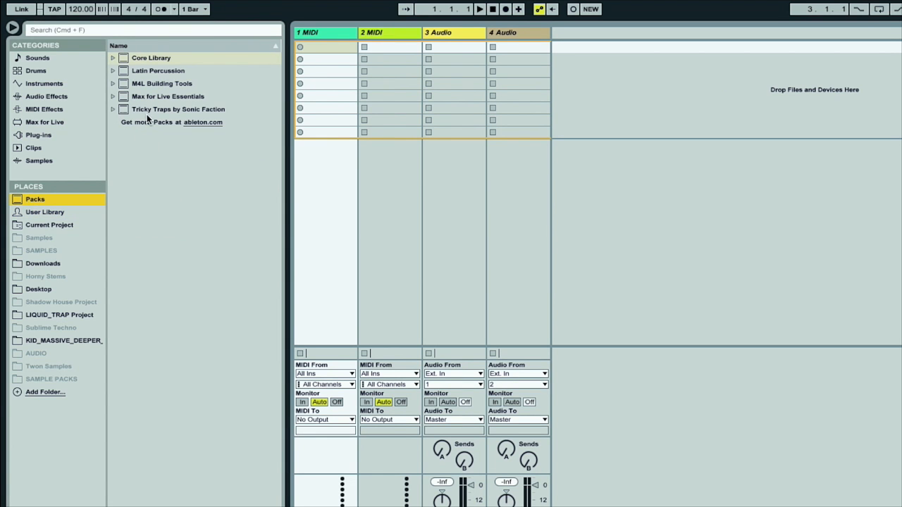
{"action": "left_click", "coordinate": [113, 109]}
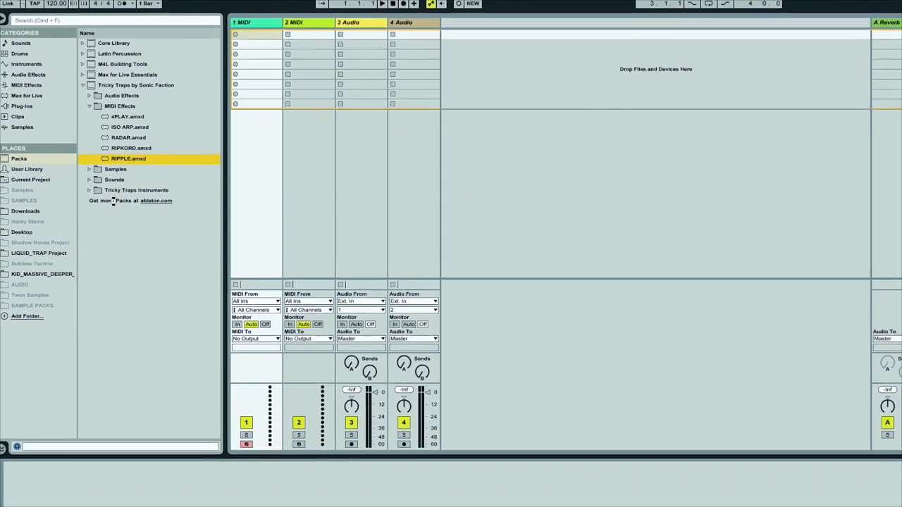
{"action": "double_click", "coordinate": [129, 159]}
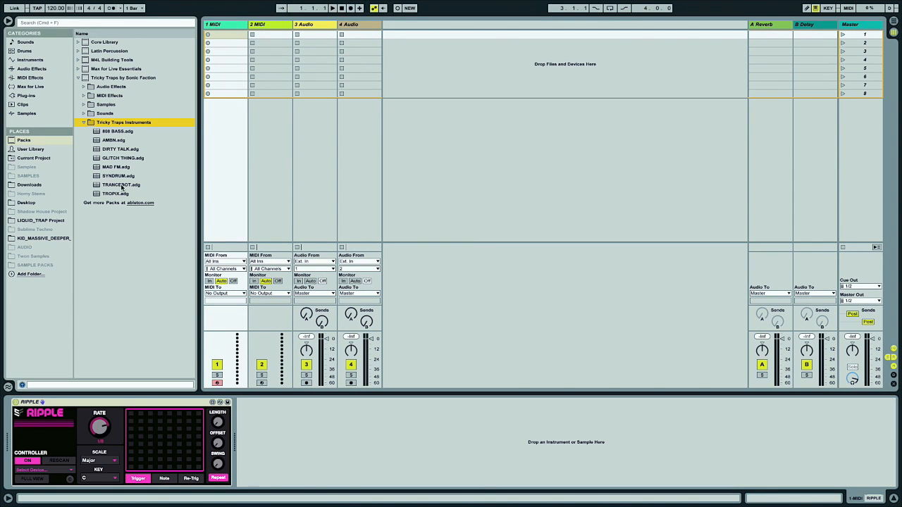
{"action": "double_click", "coordinate": [120, 184]}
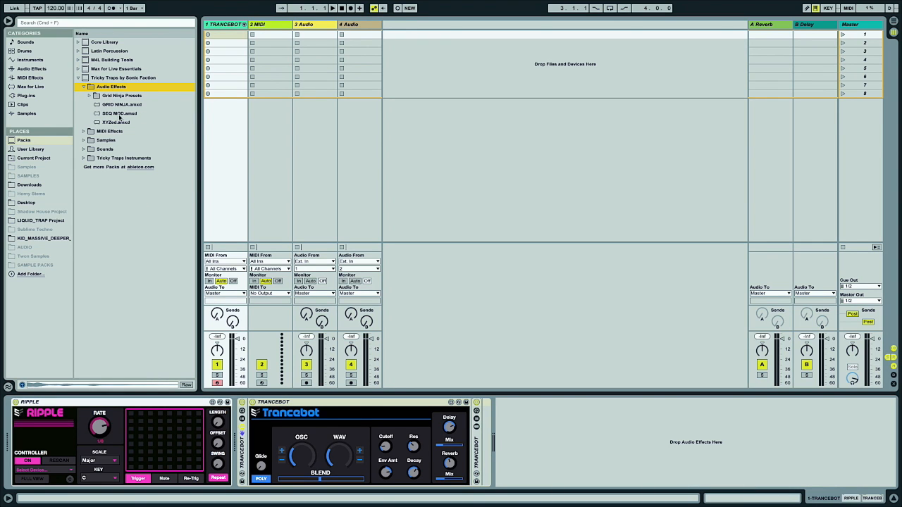
{"action": "left_click", "coordinate": [119, 113]}
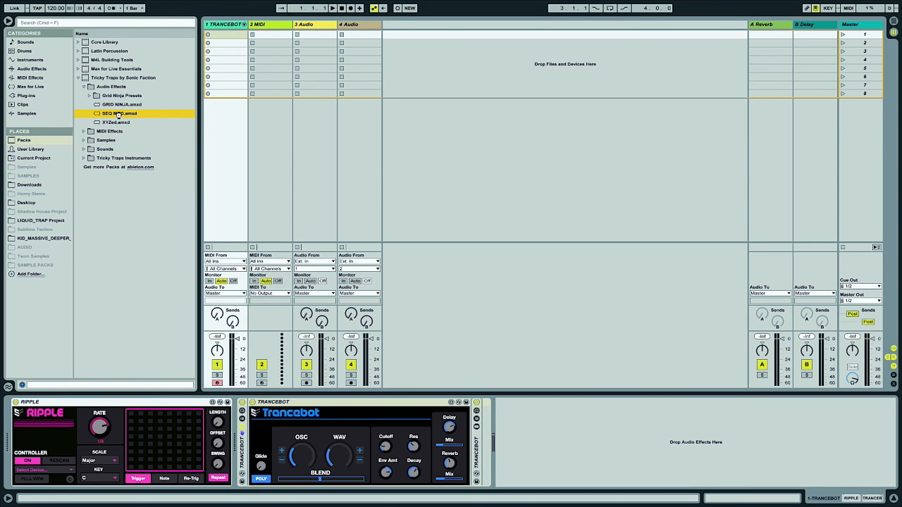
{"action": "double_click", "coordinate": [119, 113]}
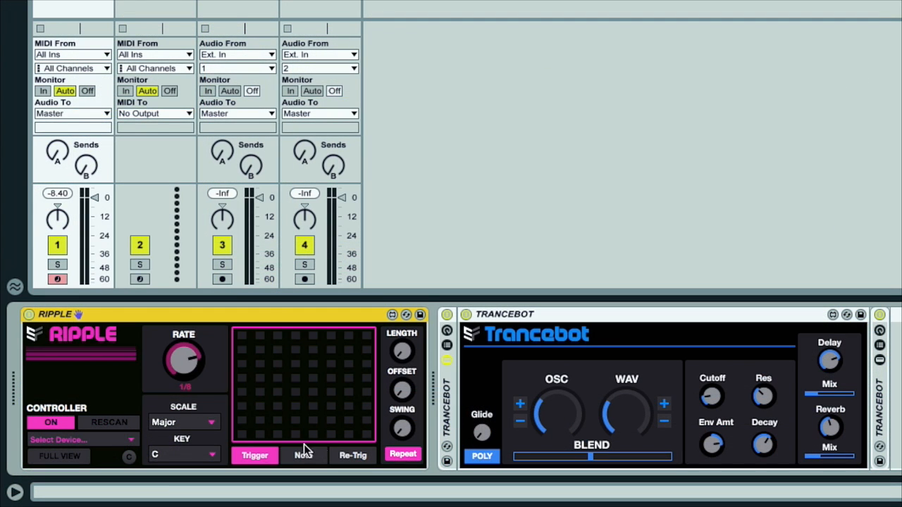
{"action": "mouse_move", "coordinate": [277, 415]}
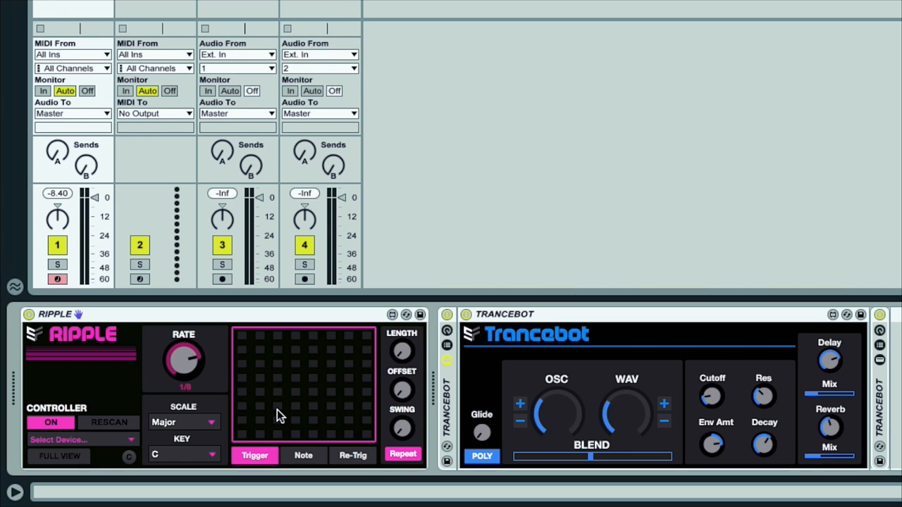
Place a trigger cell, set Ripple's scale to Minor, and add two notes to its grid
{"action": "left_click", "coordinate": [277, 407]}
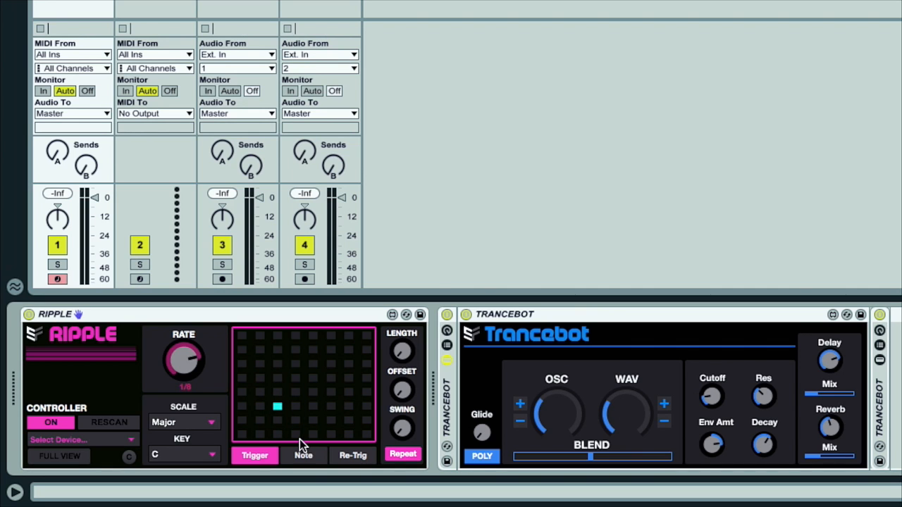
{"action": "mouse_move", "coordinate": [289, 422]}
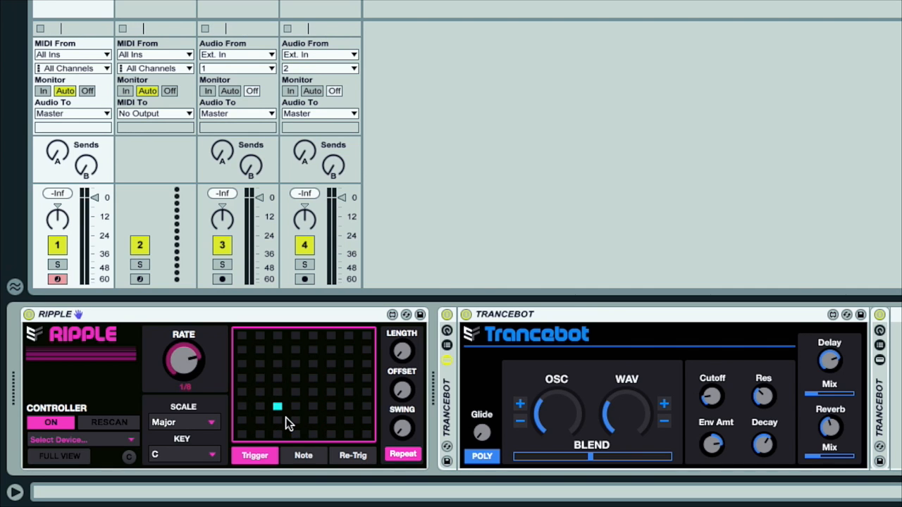
{"action": "mouse_move", "coordinate": [359, 409]}
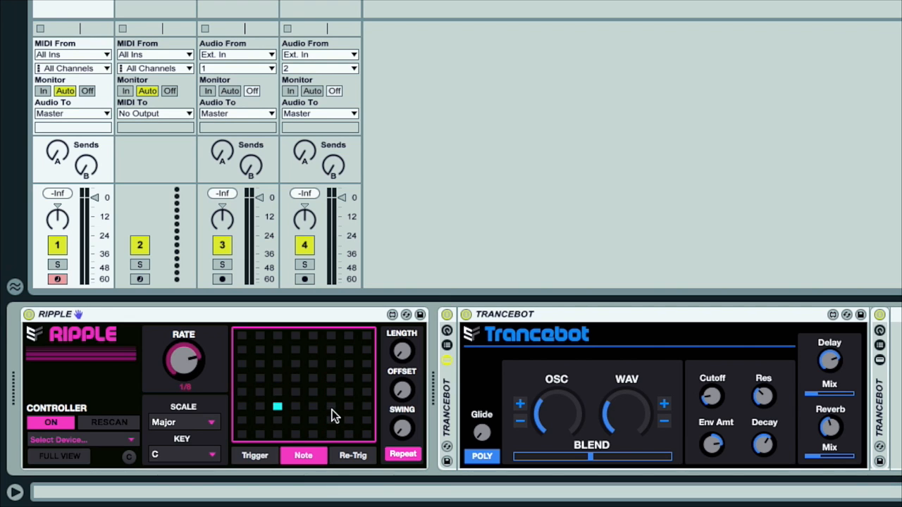
{"action": "mouse_move", "coordinate": [215, 421]}
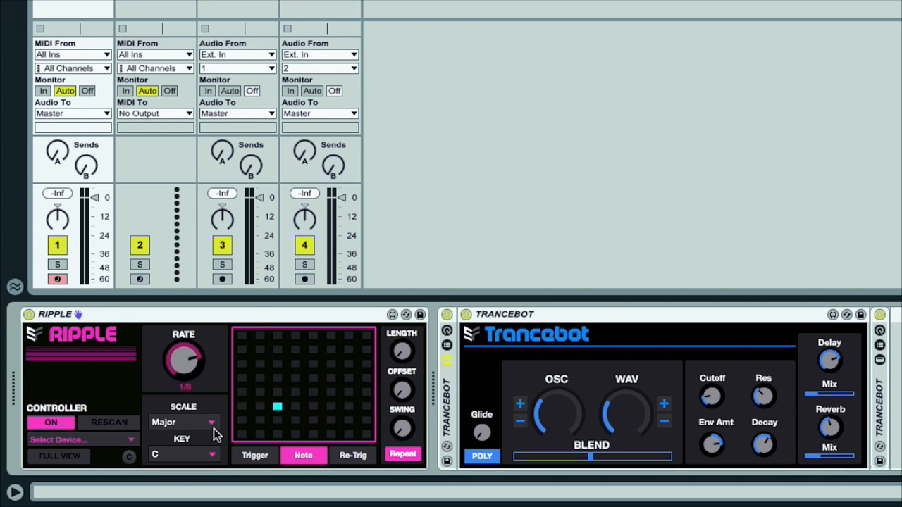
{"action": "left_click", "coordinate": [183, 421]}
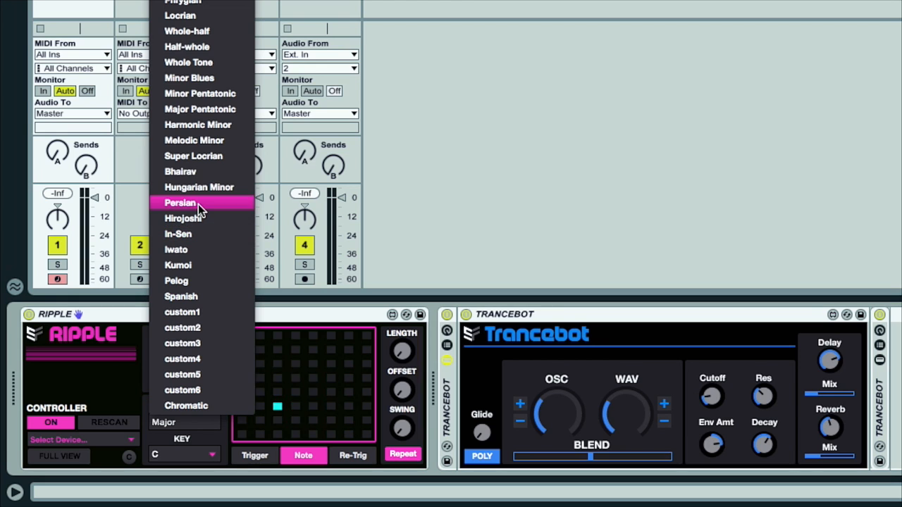
{"action": "mouse_move", "coordinate": [224, 69]}
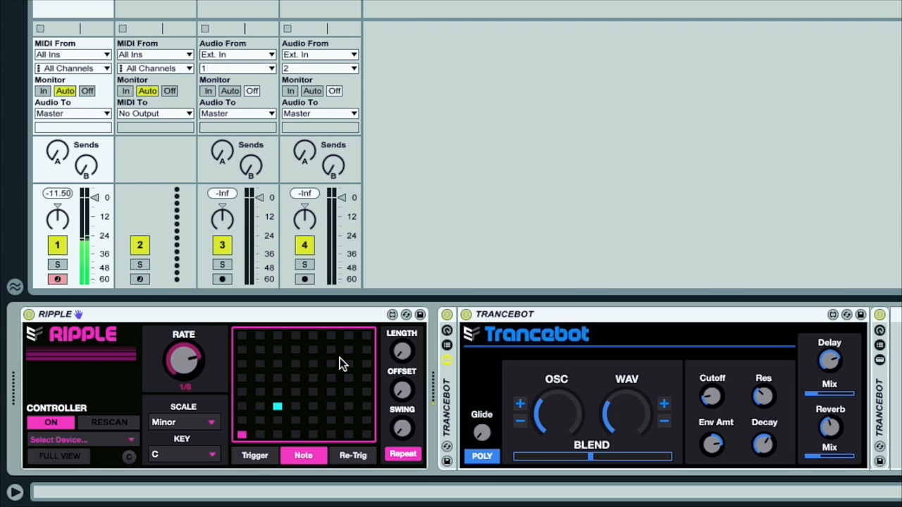
{"action": "left_click", "coordinate": [294, 393]}
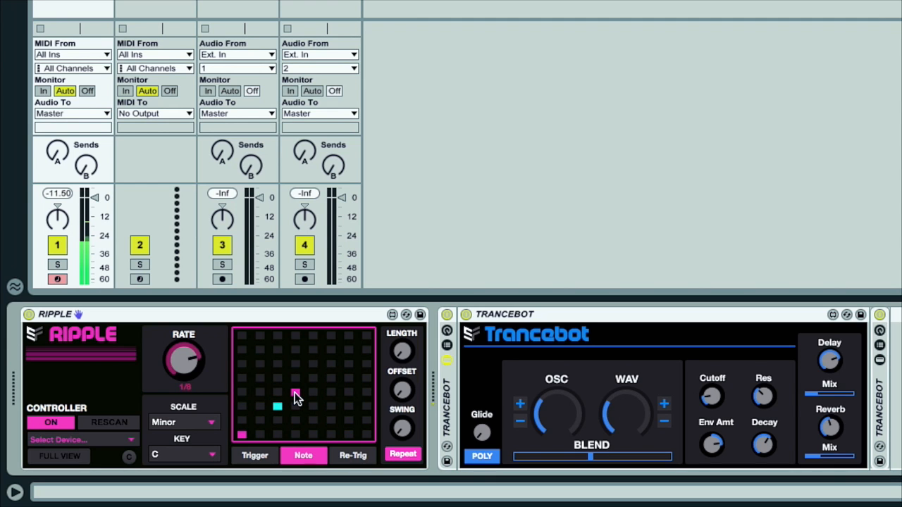
{"action": "left_click", "coordinate": [295, 393]}
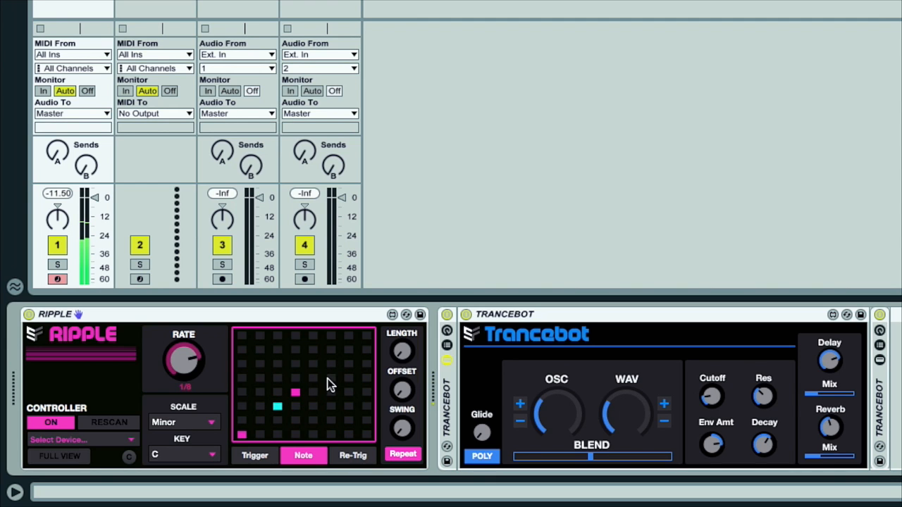
Paint re-trigger cells in Ripple, then add a high note to its pattern
{"action": "left_click", "coordinate": [332, 379]}
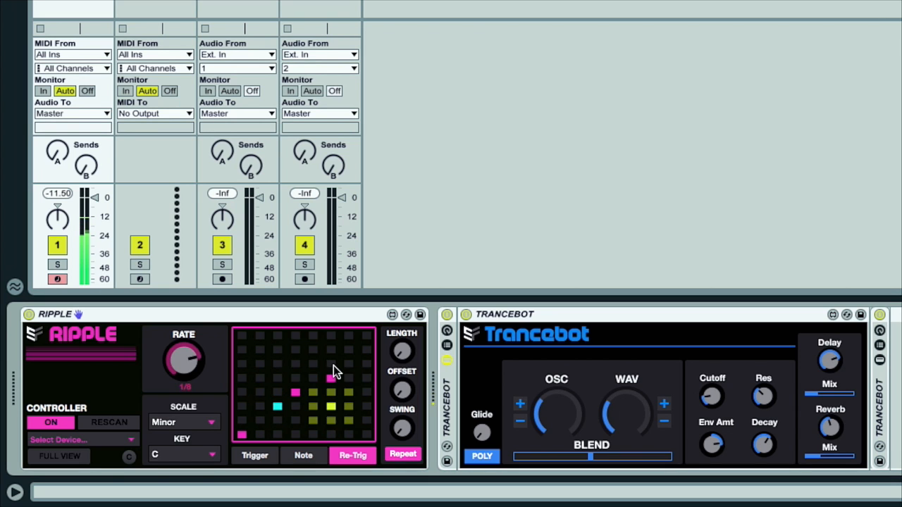
{"action": "left_click", "coordinate": [331, 364]}
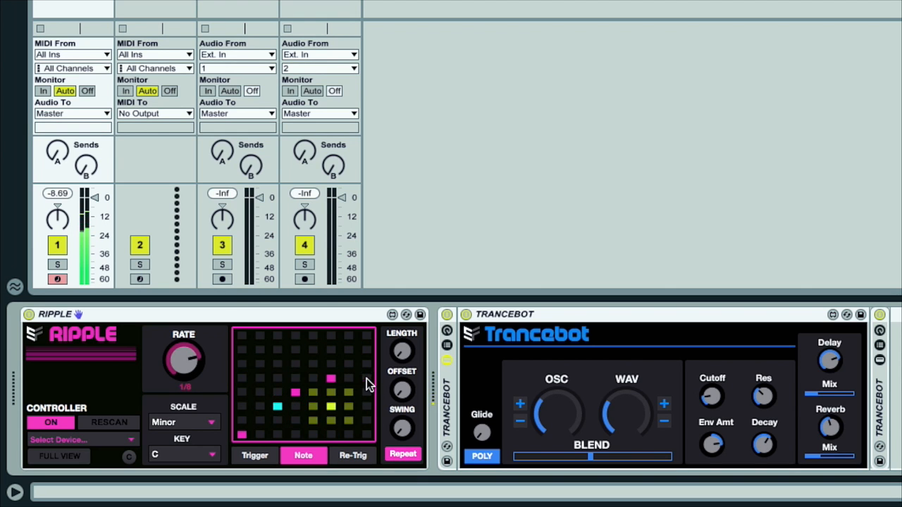
{"action": "left_click", "coordinate": [366, 367]}
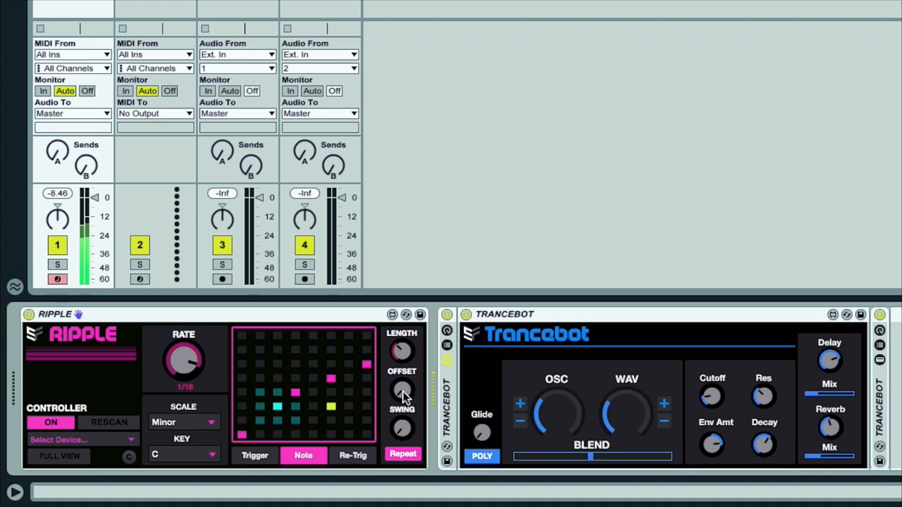
{"action": "mouse_move", "coordinate": [419, 423]}
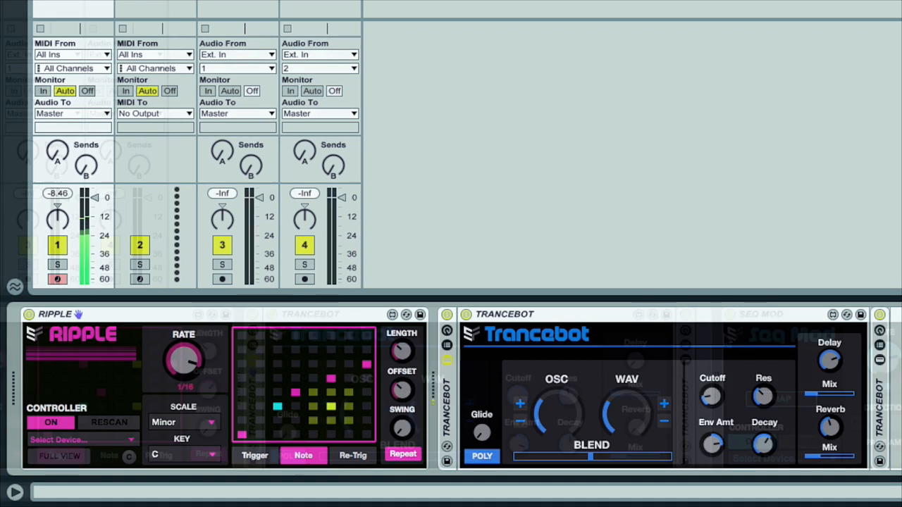
Raise Trancebot's WAV oscillator level and push BLEND fully to the second oscillator
{"action": "scroll", "scroll_direction": "right", "scroll_amount": 3}
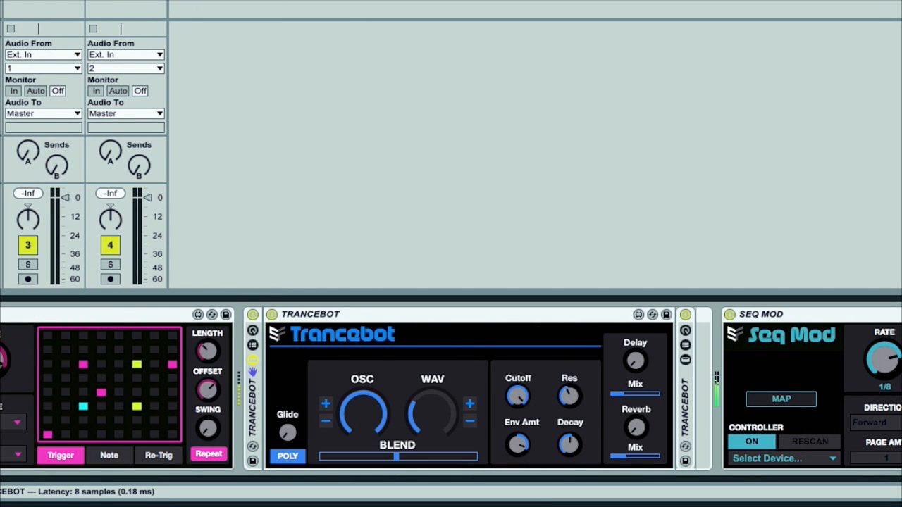
{"action": "left_click_drag", "start_coordinate": [363, 413], "coordinate": [363, 430]}
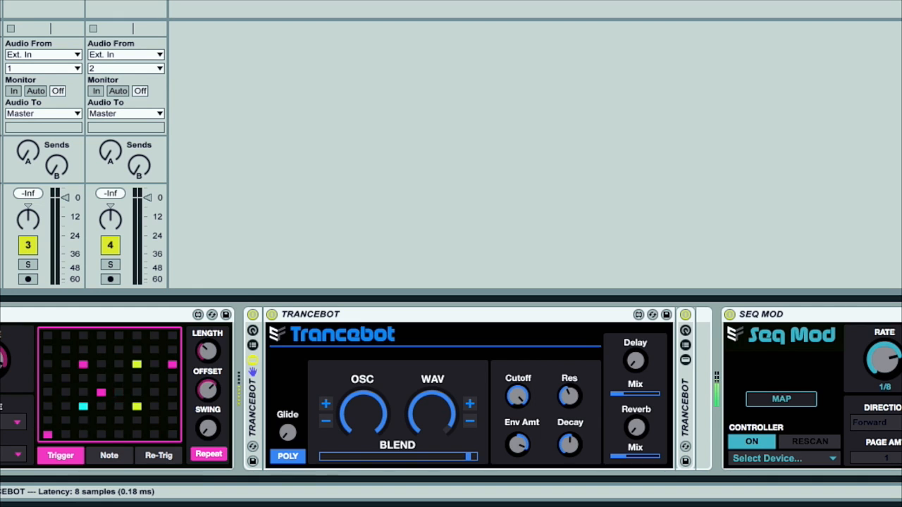
{"action": "left_click_drag", "start_coordinate": [472, 457], "coordinate": [380, 457]}
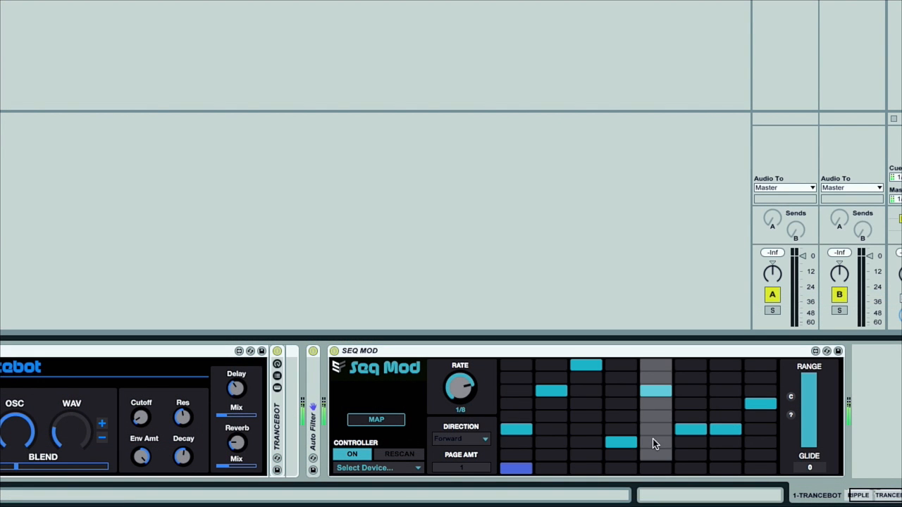
{"action": "mouse_move", "coordinate": [701, 442]}
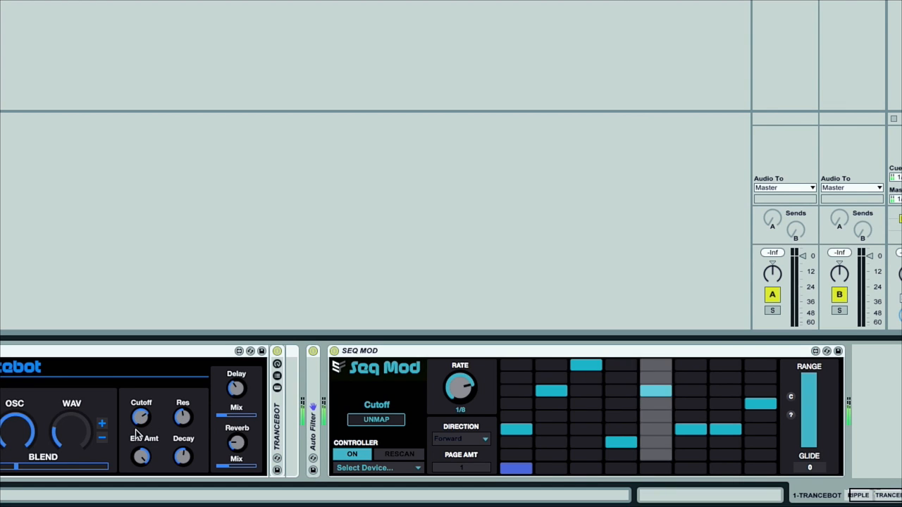
{"action": "mouse_move", "coordinate": [814, 451]}
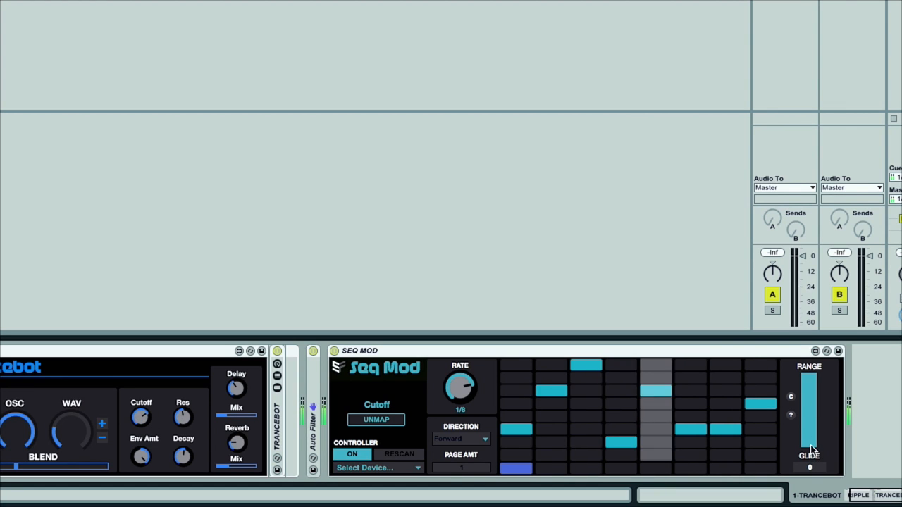
Narrow Seq Mod's modulation range on Trancebot's Cutoff
{"action": "left_click_drag", "start_coordinate": [809, 450], "coordinate": [809, 391]}
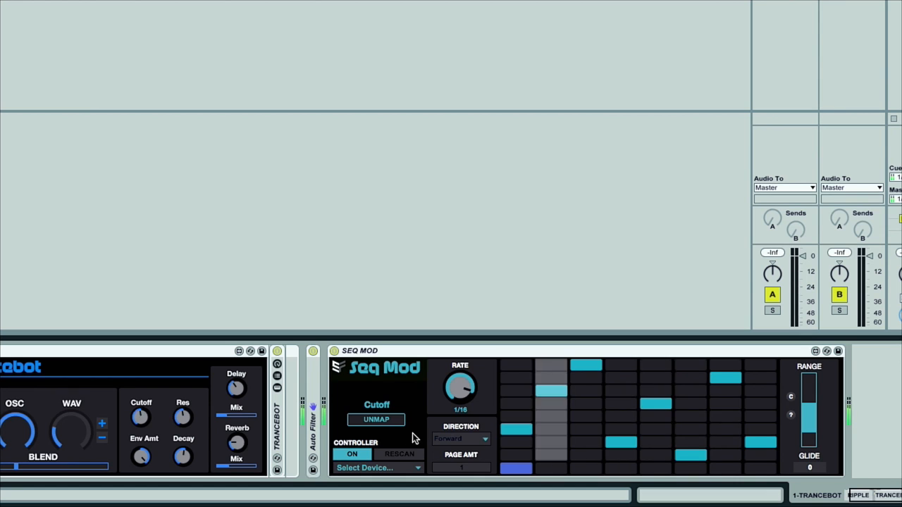
Unmap Seq Mod from Trancebot's Cutoff
{"action": "left_click", "coordinate": [376, 420]}
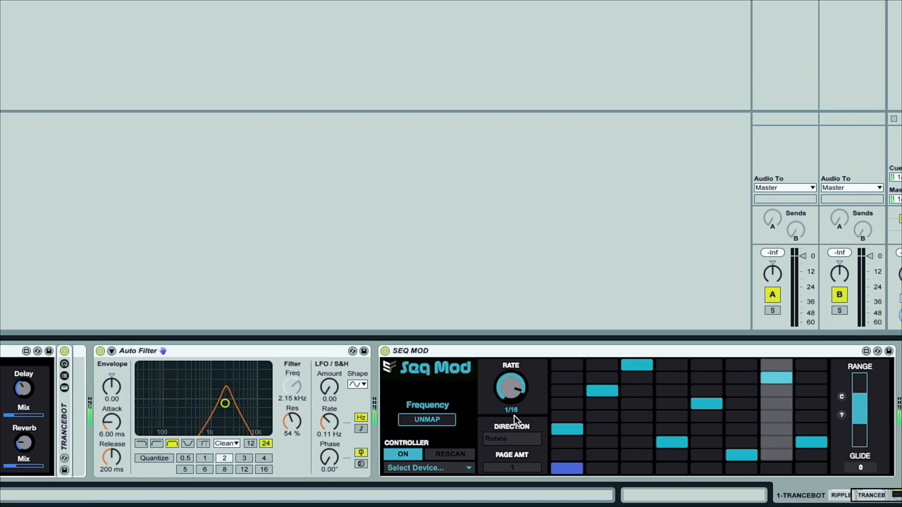
{"action": "mouse_move", "coordinate": [830, 467]}
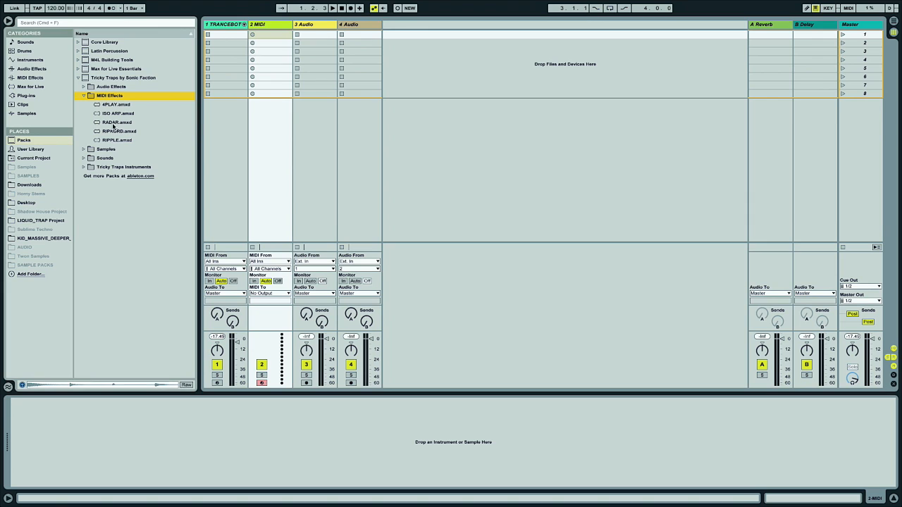
Load RADAR.amxd and then SYNDRUM.adg from Tricky Traps onto MIDI track 2
{"action": "left_click", "coordinate": [117, 122]}
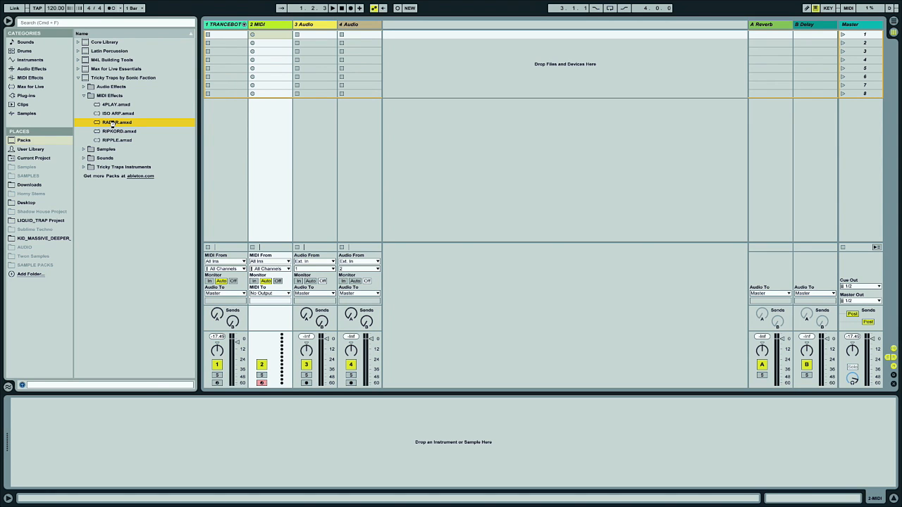
{"action": "double_click", "coordinate": [117, 122]}
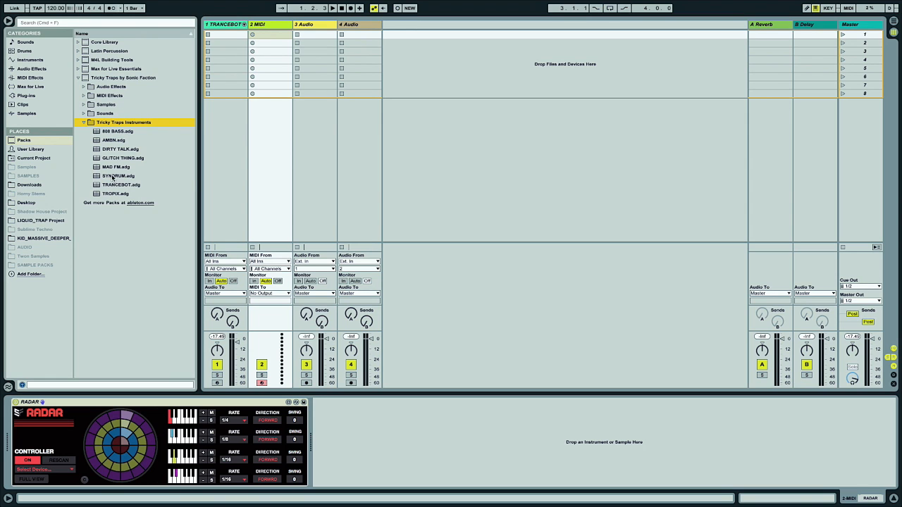
{"action": "double_click", "coordinate": [118, 176]}
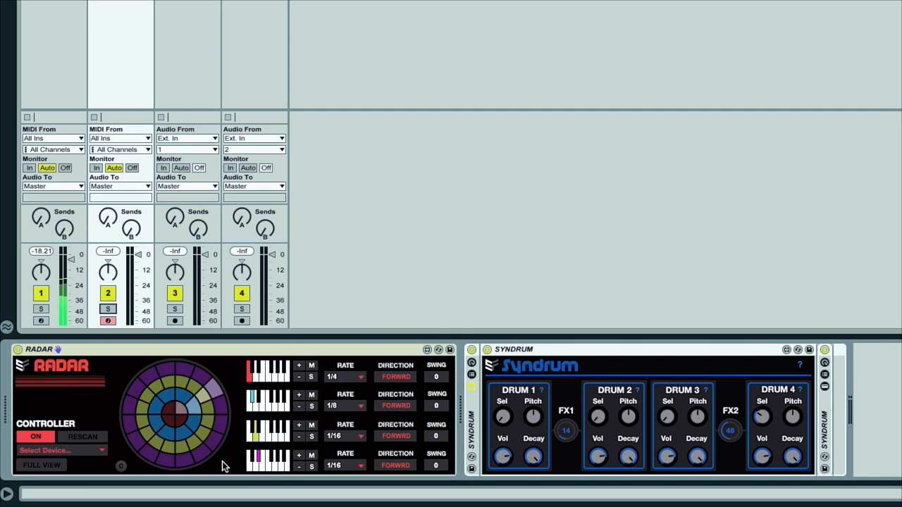
{"action": "left_click", "coordinate": [176, 415]}
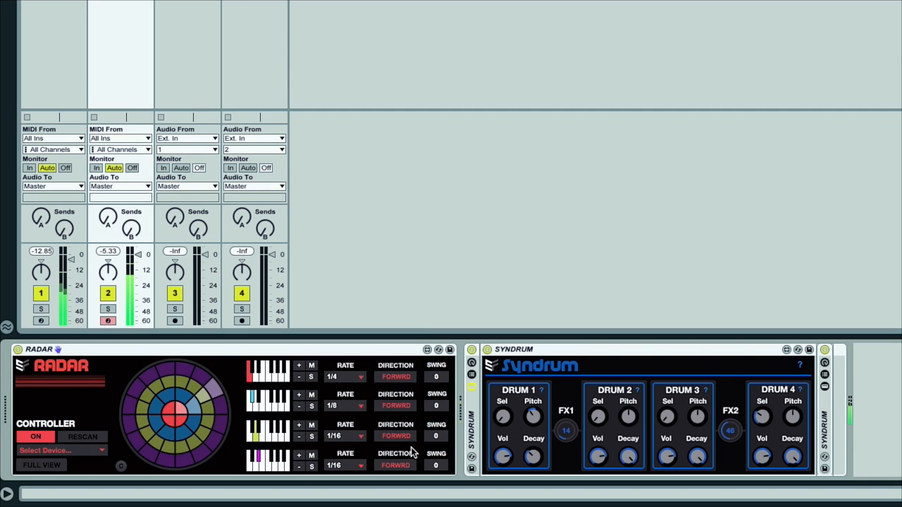
Solo the drum track and open a Radar lane's rate choices
{"action": "left_click", "coordinate": [108, 309]}
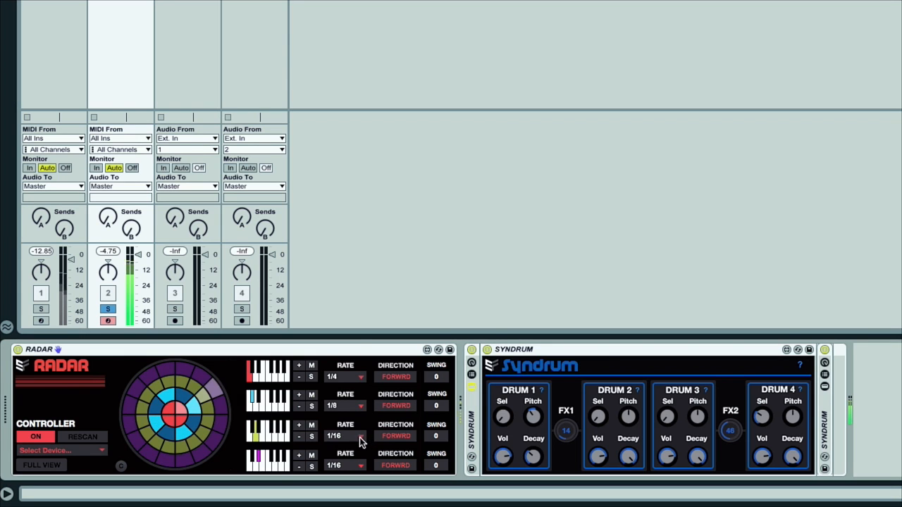
{"action": "left_click", "coordinate": [344, 405]}
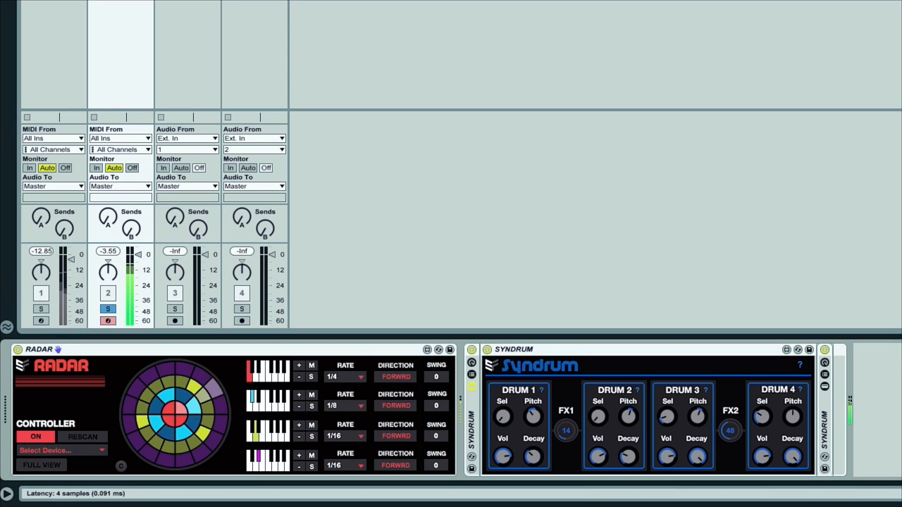
{"action": "mouse_move", "coordinate": [676, 465]}
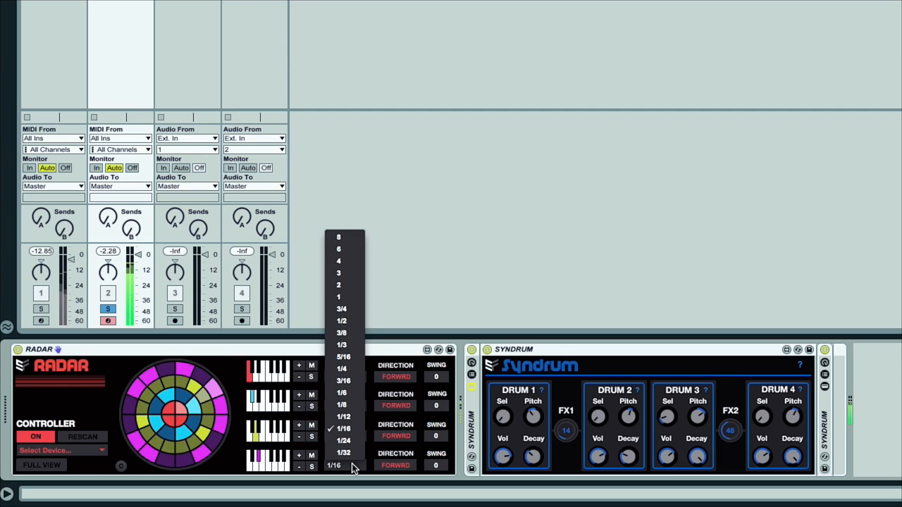
Keep the Radar lane rate at 1/16
{"action": "left_click", "coordinate": [339, 452]}
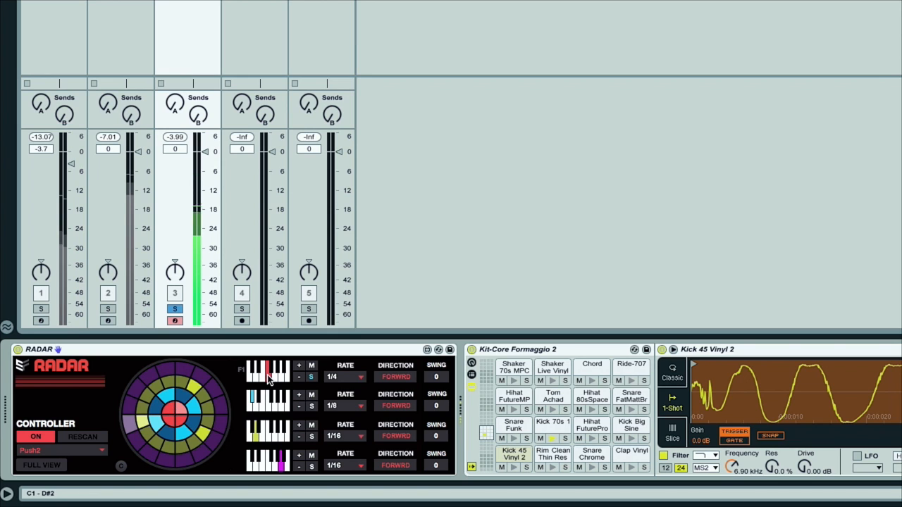
Click in MIDI track 4's device area
{"action": "left_click", "coordinate": [271, 372]}
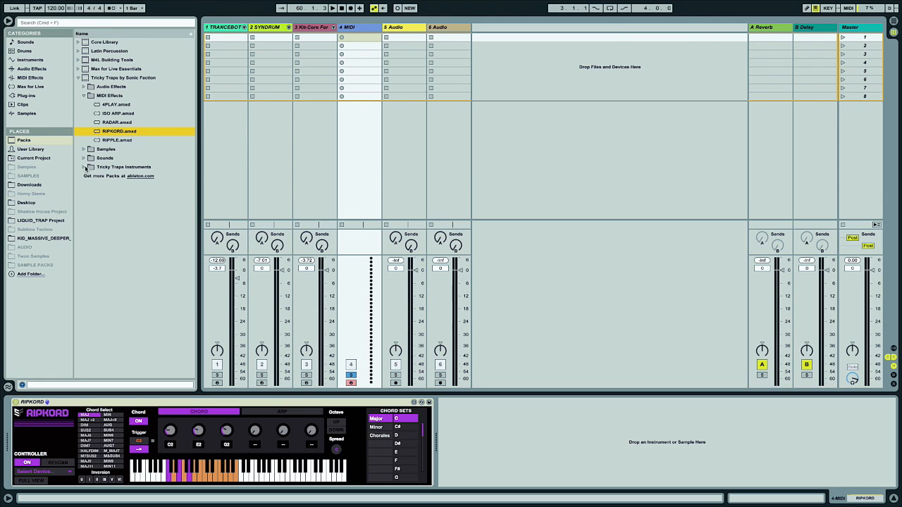
Load the AMBN instrument from Tricky Traps Instruments after Ripkord on track 4
{"action": "left_click", "coordinate": [83, 122]}
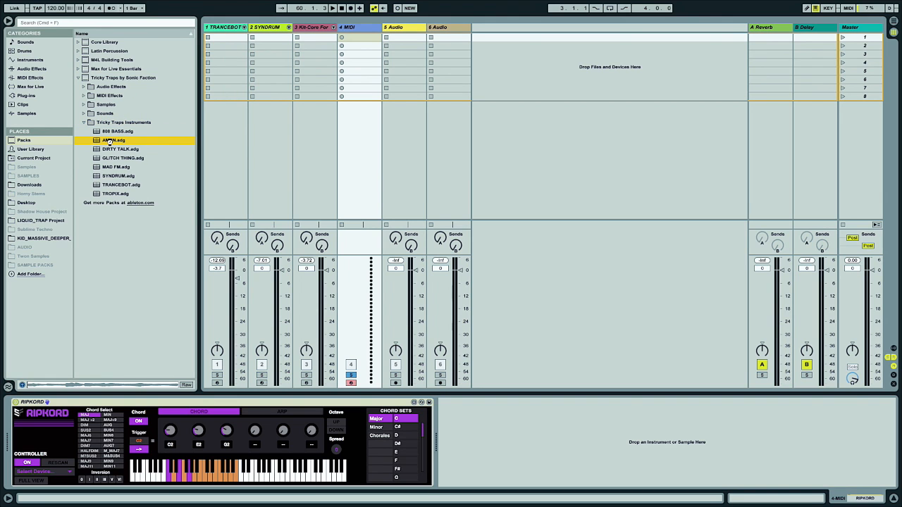
{"action": "double_click", "coordinate": [113, 140]}
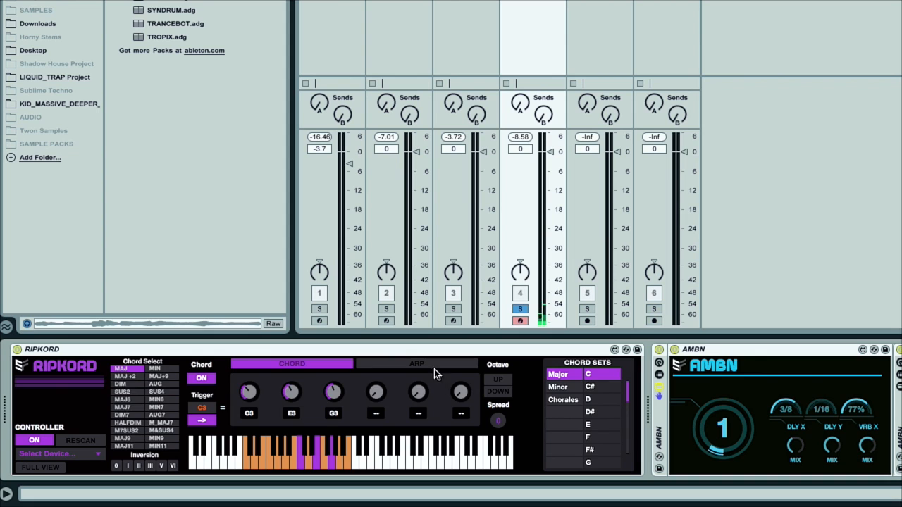
Set Ripkord to the Minor chord set with a suspended fourth chord type
{"action": "left_click", "coordinate": [415, 364]}
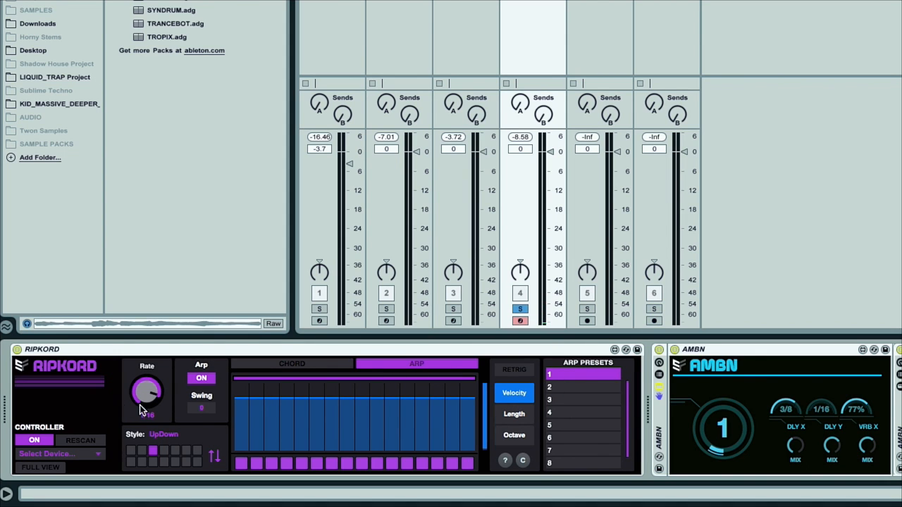
{"action": "left_click", "coordinate": [291, 363]}
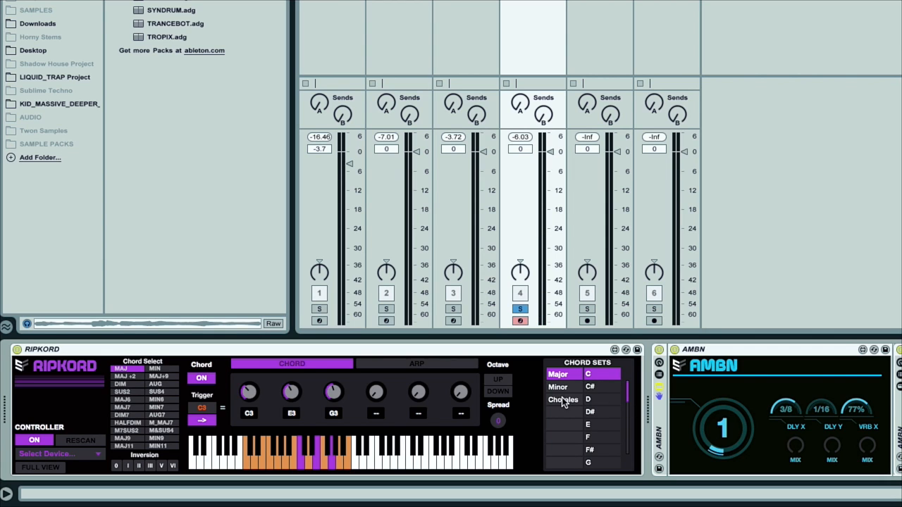
{"action": "left_click", "coordinate": [558, 387]}
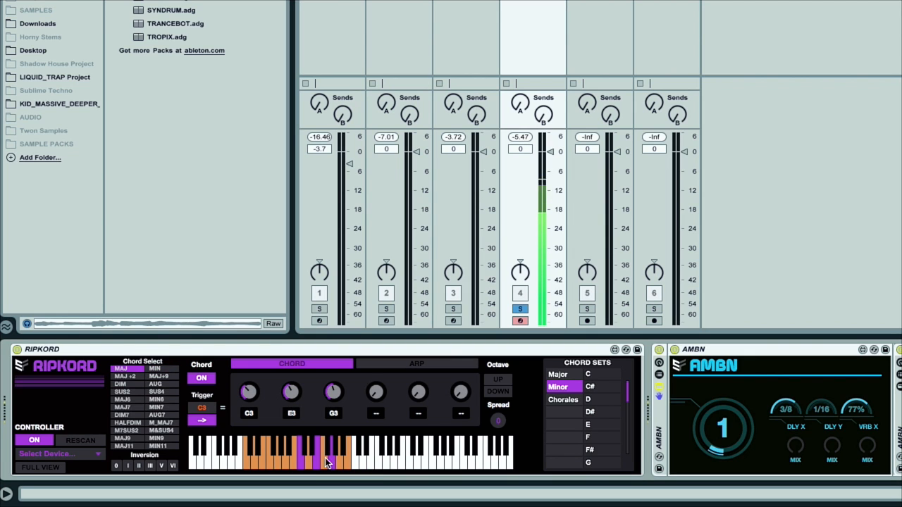
{"action": "left_click", "coordinate": [155, 391]}
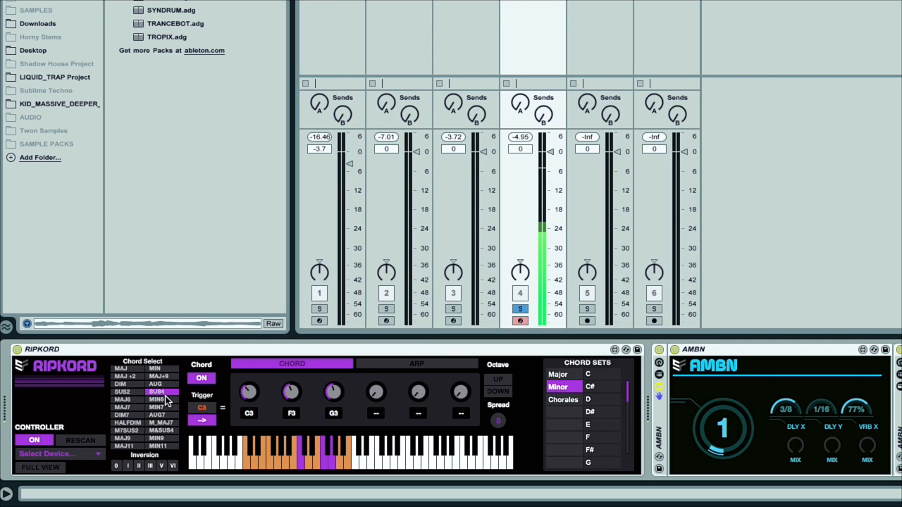
{"action": "left_click", "coordinate": [156, 407]}
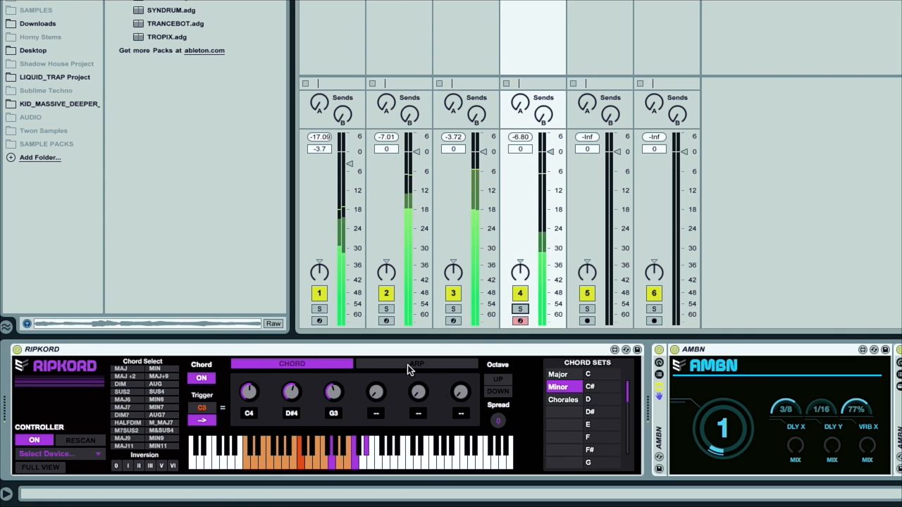
Edit Ripkord's arpeggio length, octave and velocity lanes, unsolo track 4, and add a MIDI track
{"action": "left_click", "coordinate": [417, 364]}
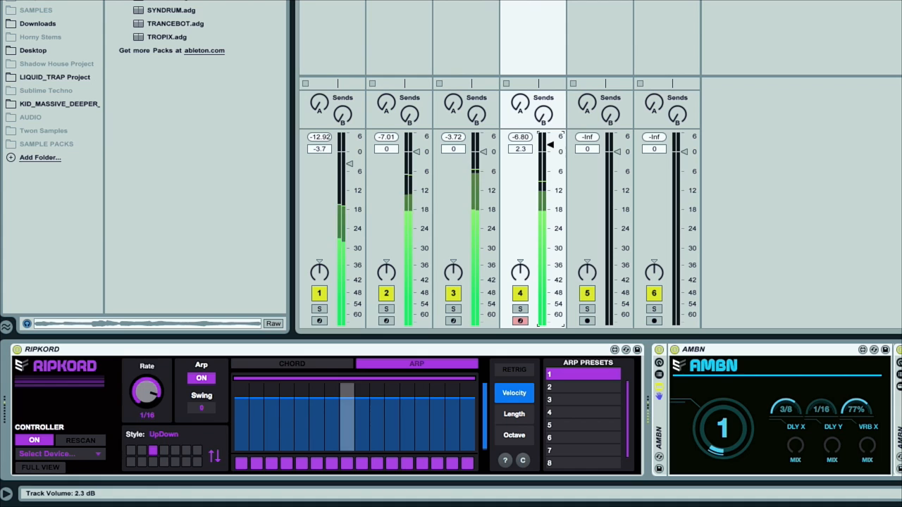
{"action": "left_click", "coordinate": [513, 413]}
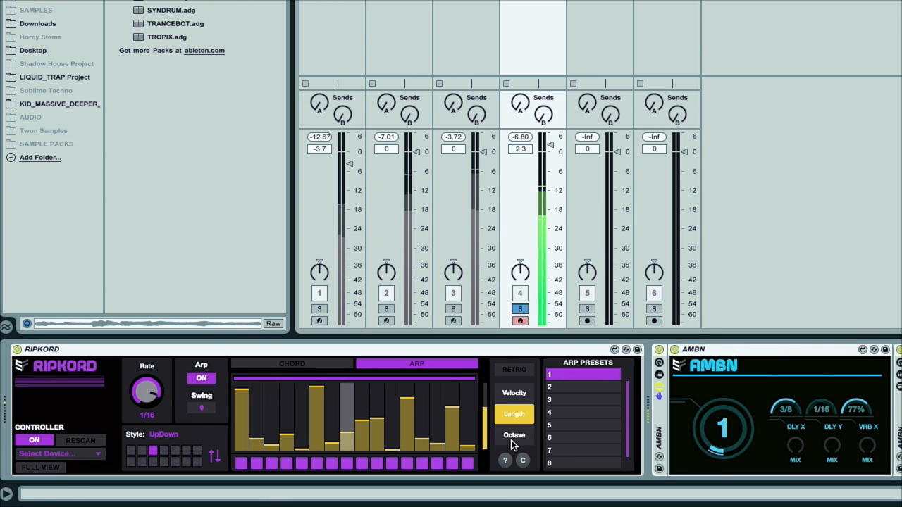
{"action": "left_click", "coordinate": [513, 435]}
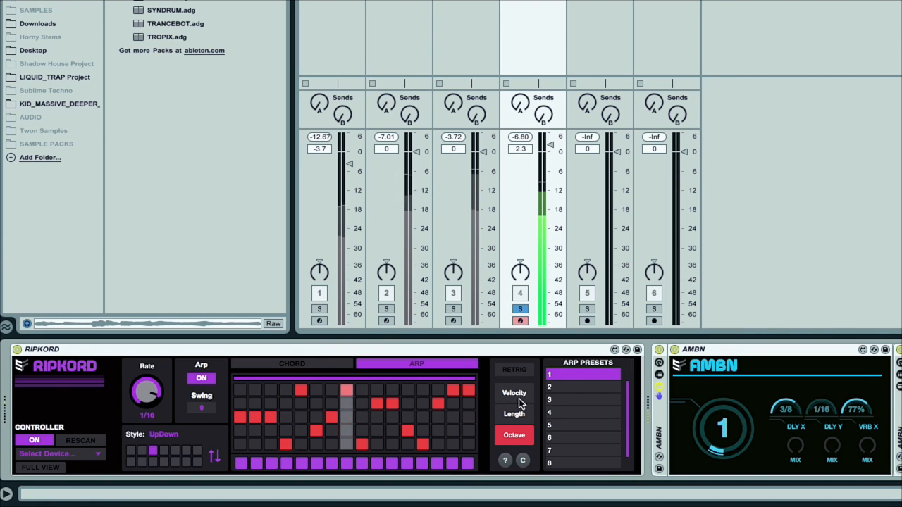
{"action": "left_click", "coordinate": [514, 392]}
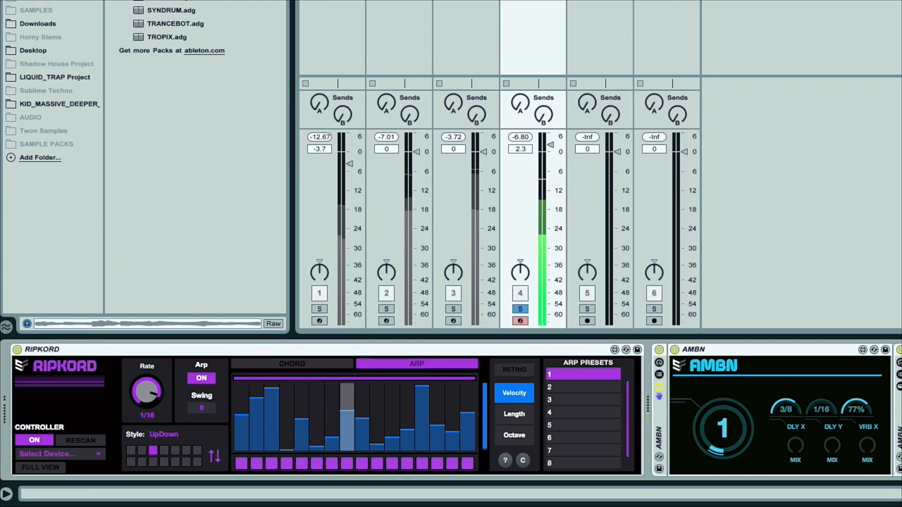
{"action": "left_click", "coordinate": [520, 308]}
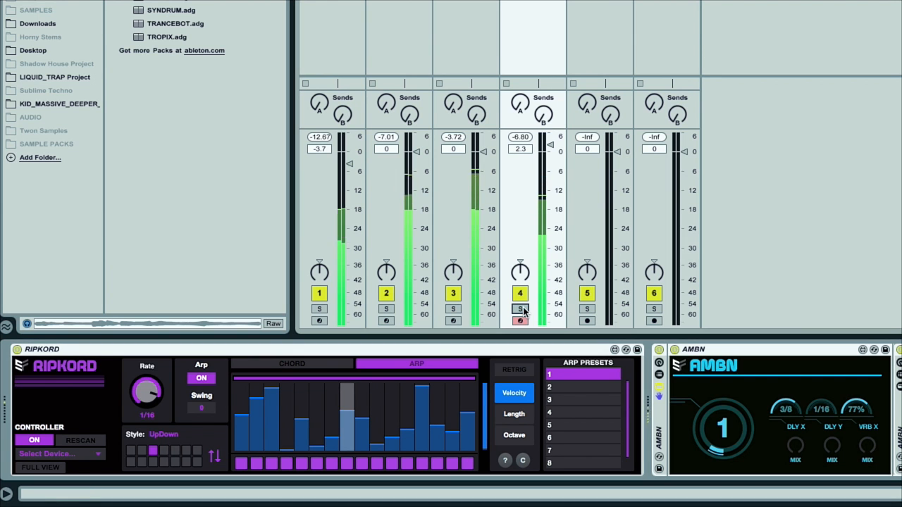
{"action": "left_click_drag", "start_coordinate": [542, 289], "coordinate": [542, 148]}
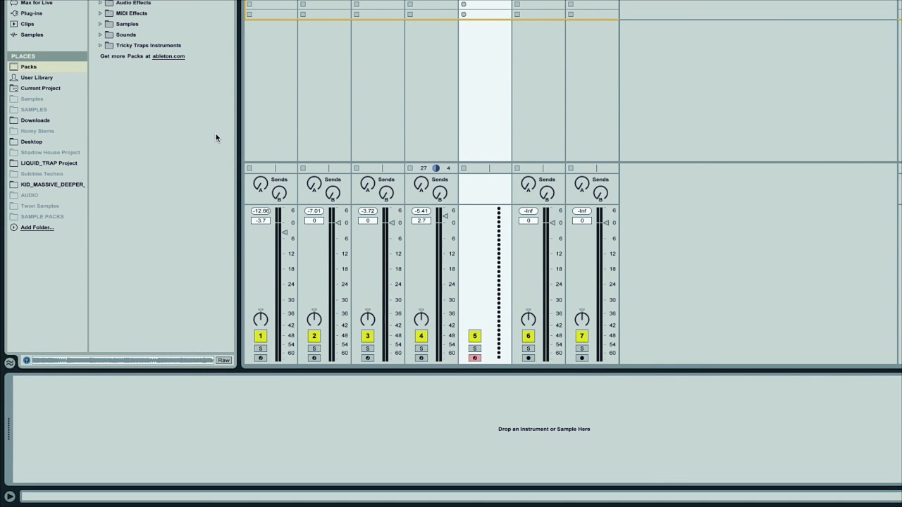
Browse Tricky Traps bass sounds, previewing the Don't Talk To Me and Hammer presets
{"action": "left_click", "coordinate": [100, 34]}
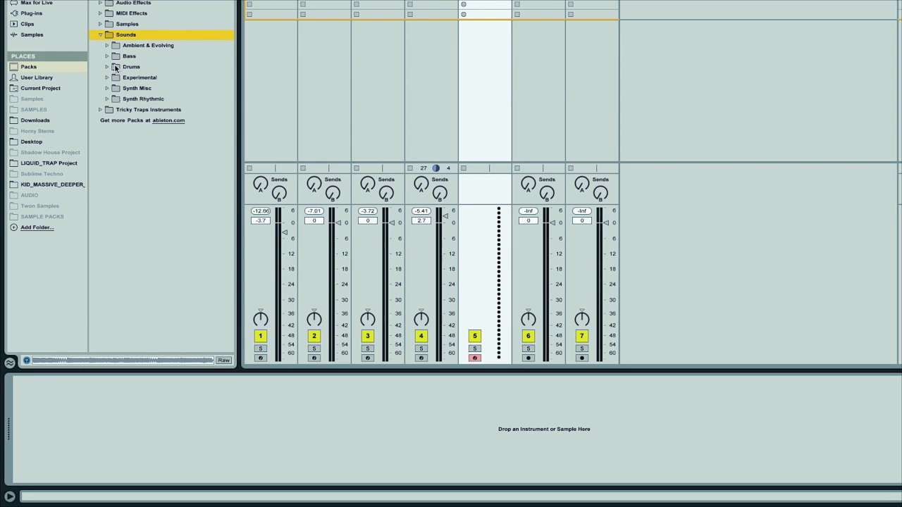
{"action": "left_click", "coordinate": [132, 66]}
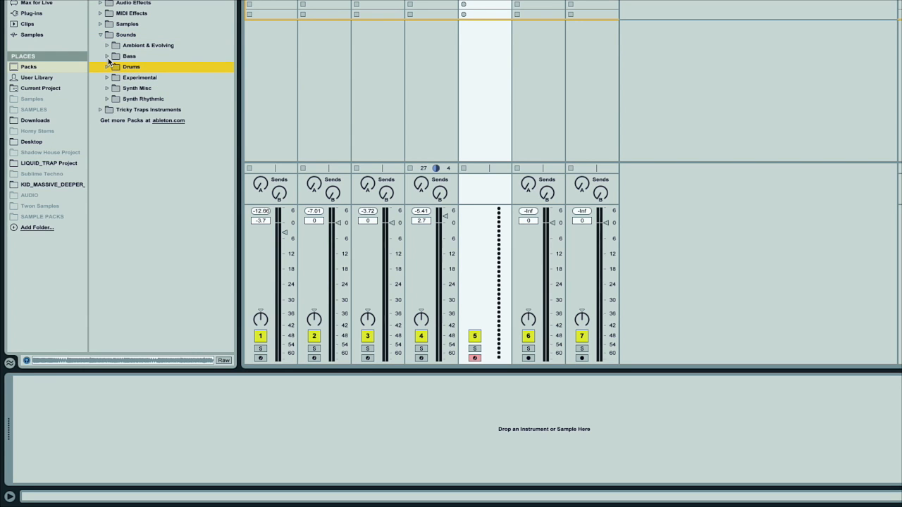
{"action": "left_click", "coordinate": [128, 56]}
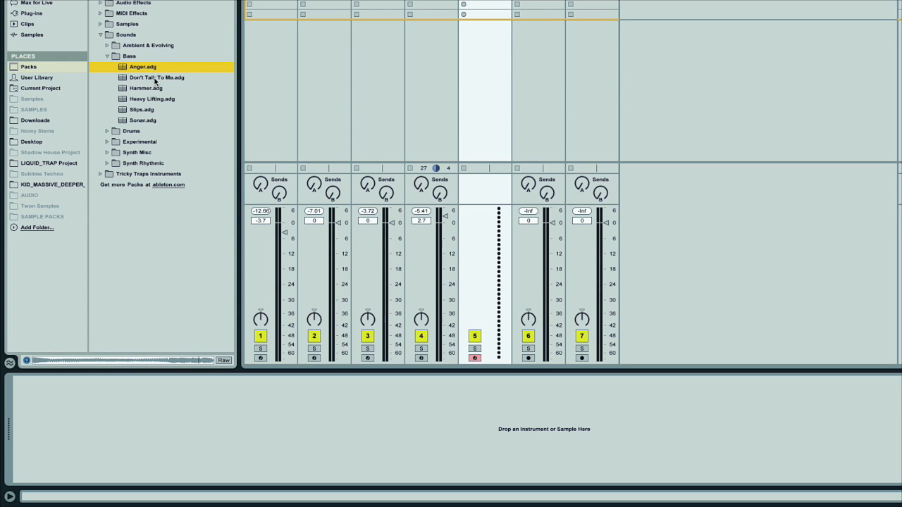
{"action": "left_click", "coordinate": [156, 77]}
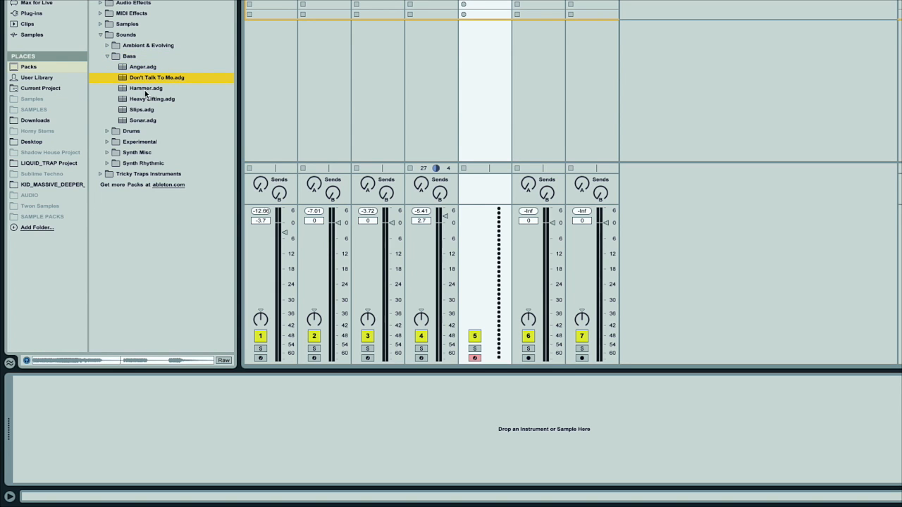
{"action": "left_click", "coordinate": [146, 88]}
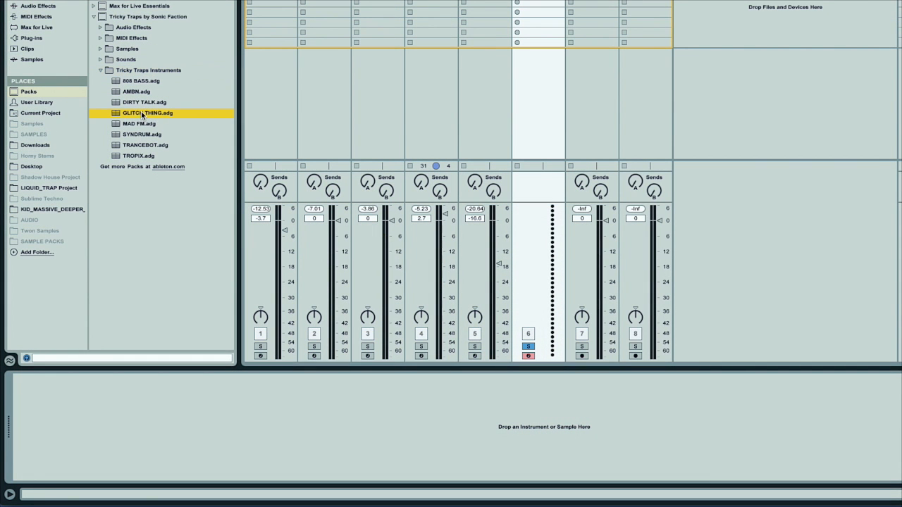
Load Glitch Thing on track 6 and drag its XY pad point up, then lower right
{"action": "double_click", "coordinate": [147, 112]}
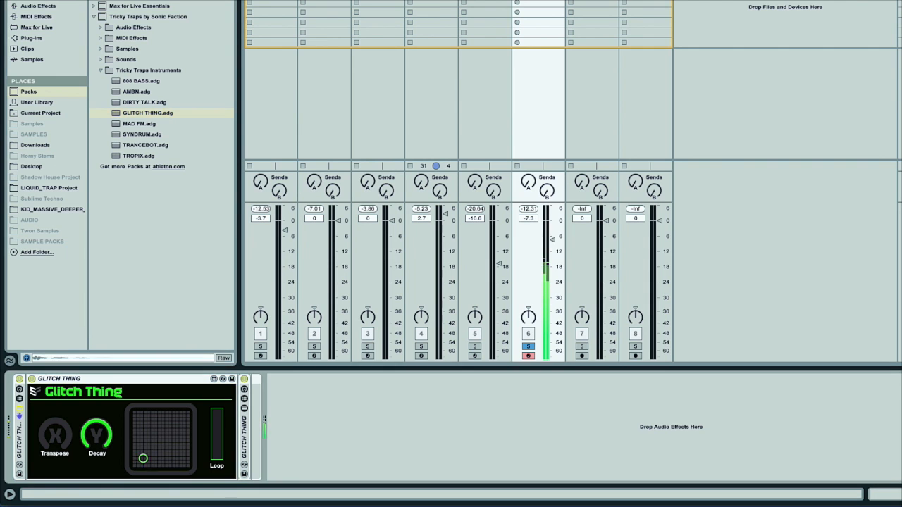
{"action": "left_click_drag", "start_coordinate": [142, 458], "coordinate": [150, 422]}
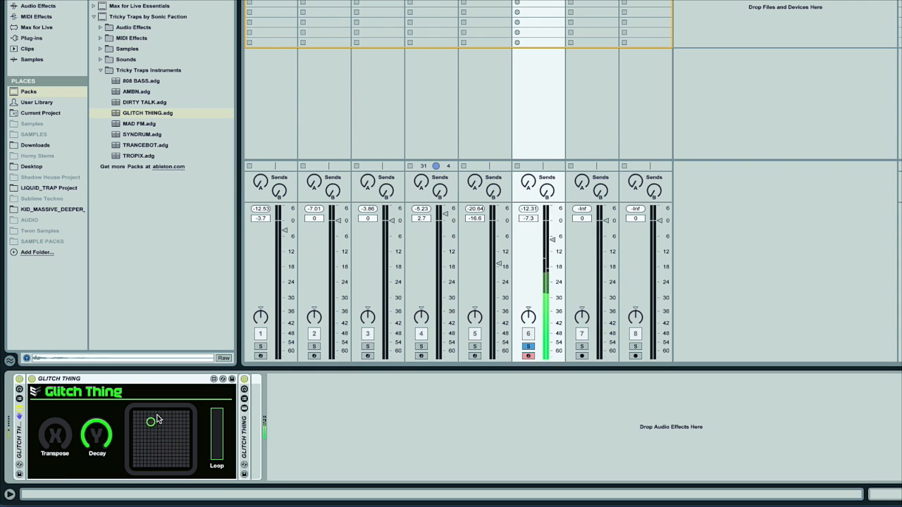
{"action": "left_click_drag", "start_coordinate": [150, 422], "coordinate": [150, 439]}
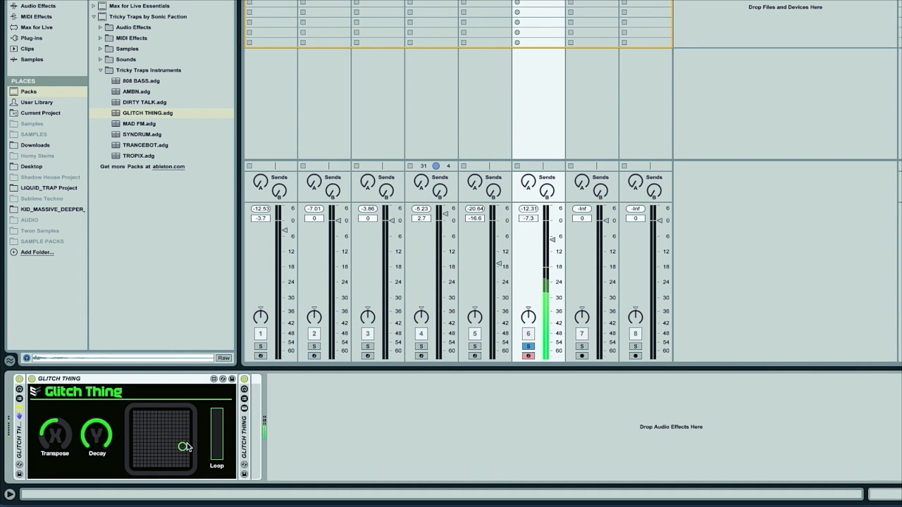
Load the ISO ARP MIDI effect from Tricky Traps ahead of Glitch Thing
{"action": "left_click", "coordinate": [131, 37]}
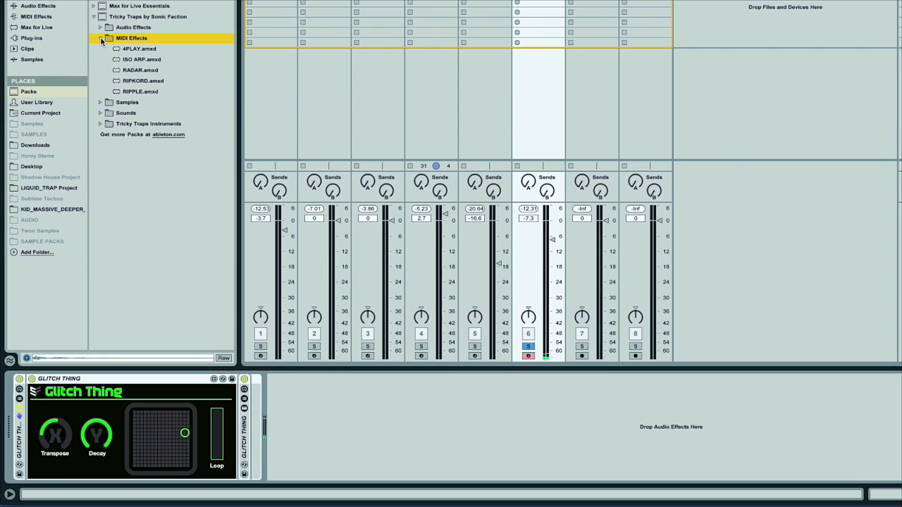
{"action": "left_click", "coordinate": [141, 59]}
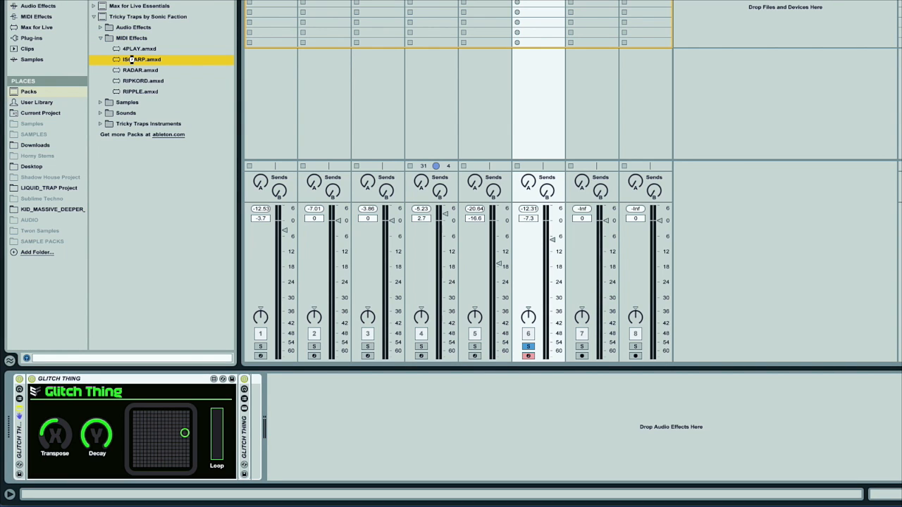
{"action": "double_click", "coordinate": [140, 59]}
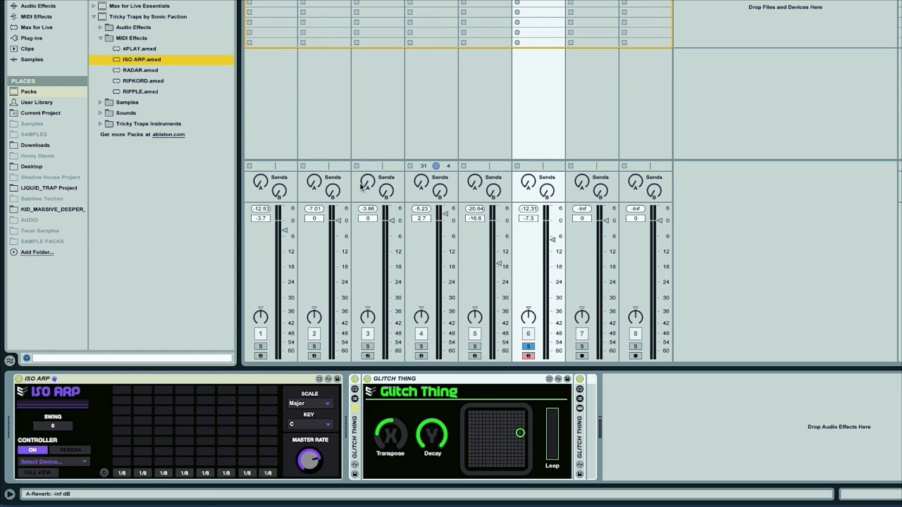